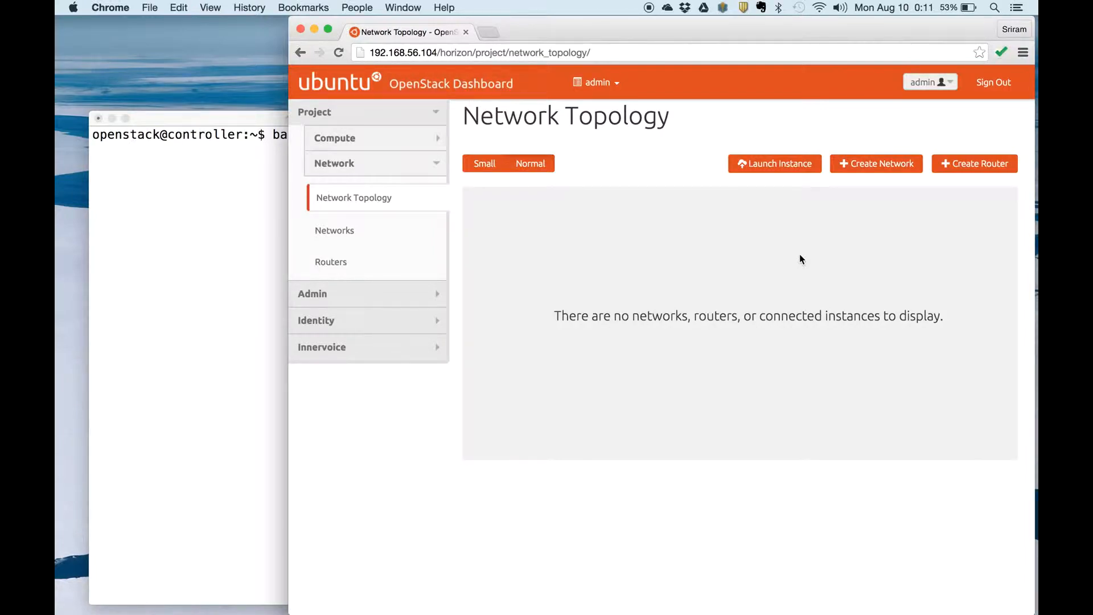
mouse_move(741, 290)
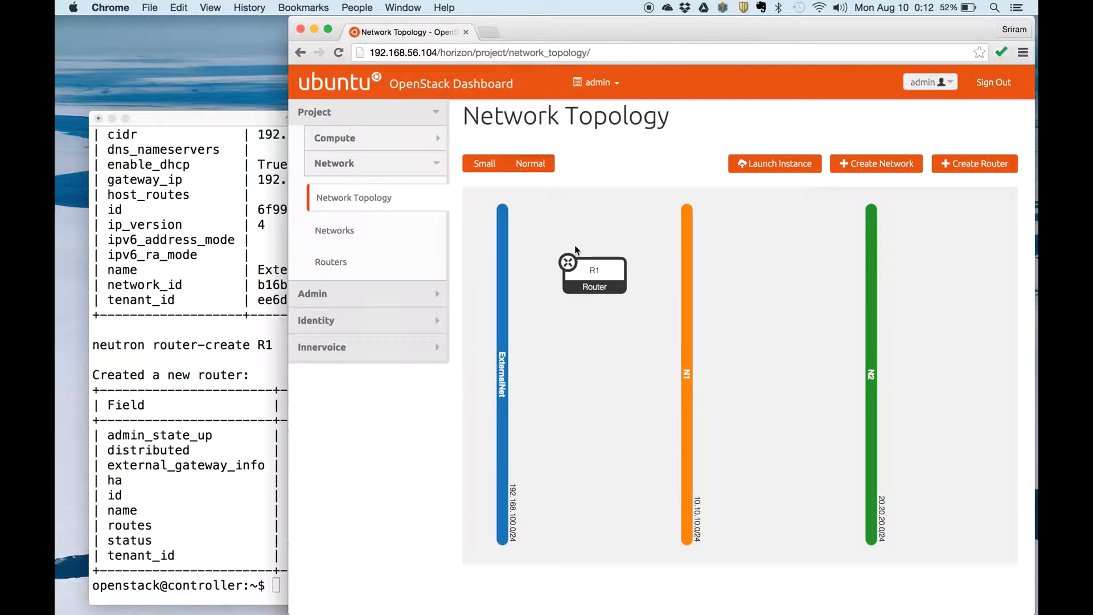
mouse_move(250, 486)
text(ls)
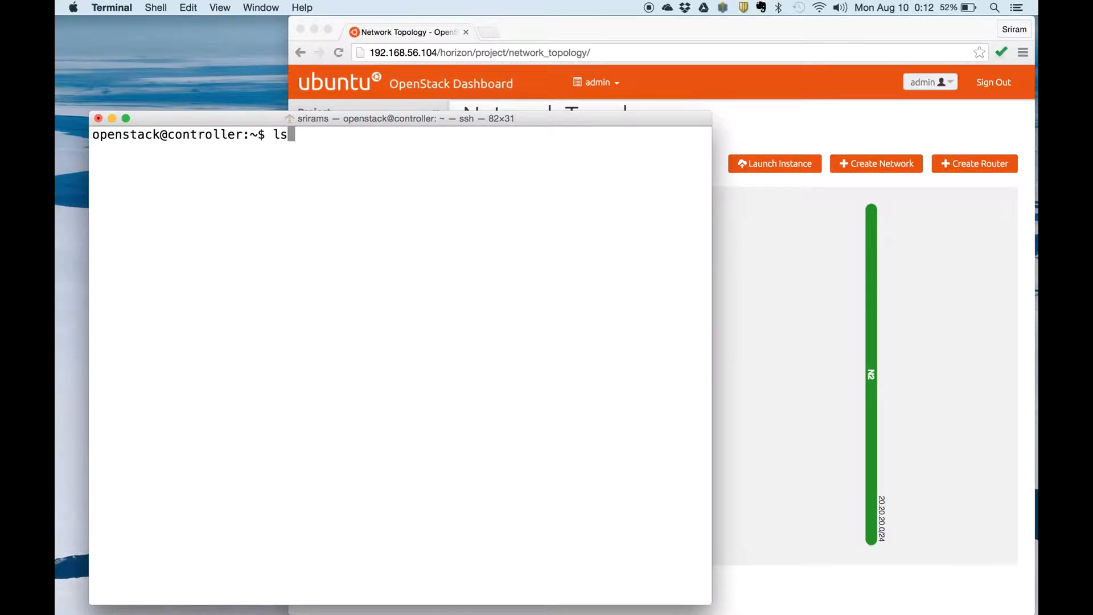
- List ports (empty), check R1's details, then set R1's gateway to ExternalNet
text(neutron port-list -c id -c device_owner)
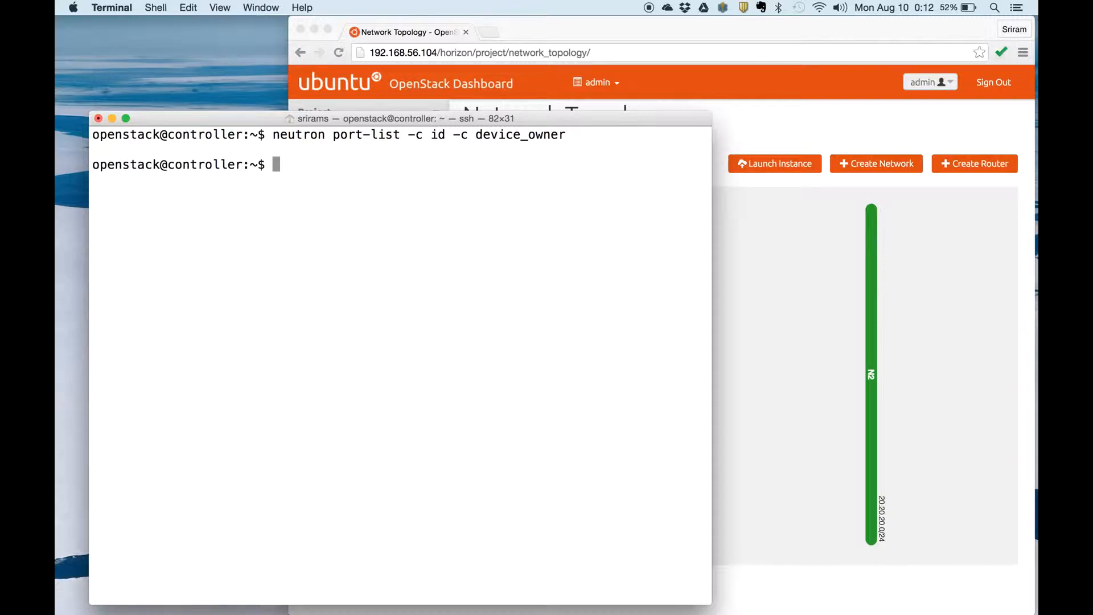
mouse_move(768, 136)
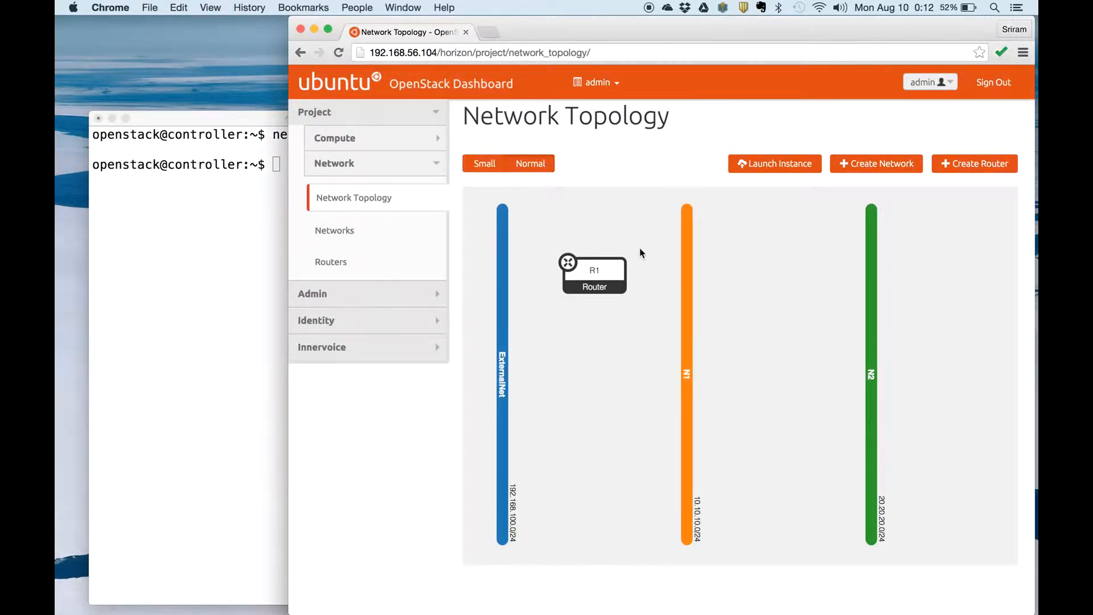
click(593, 275)
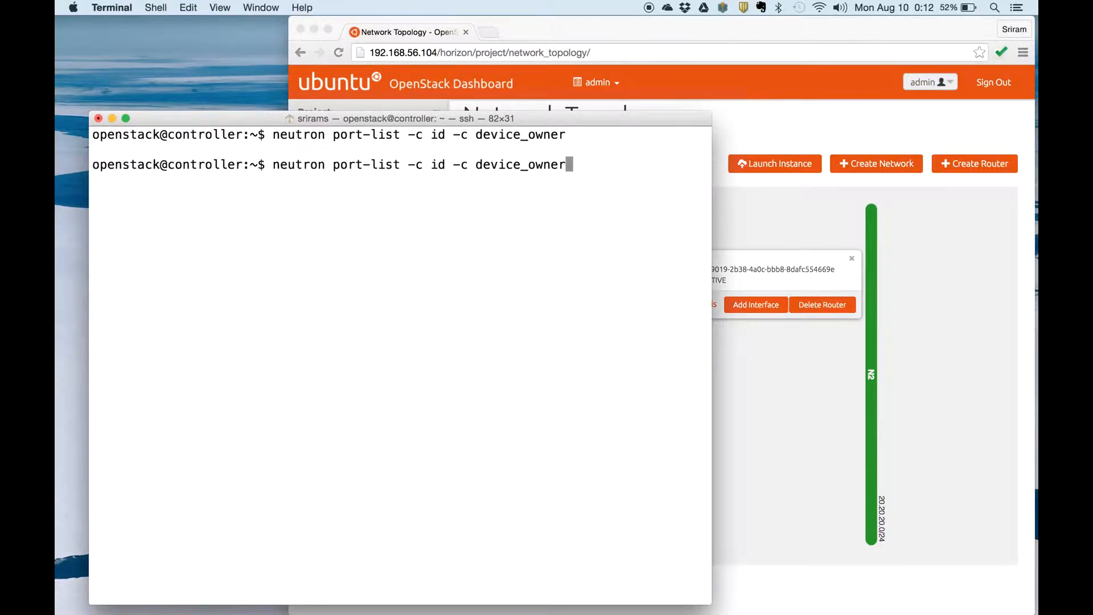
text(neutron router-gateway-set R1 ExternalNet)
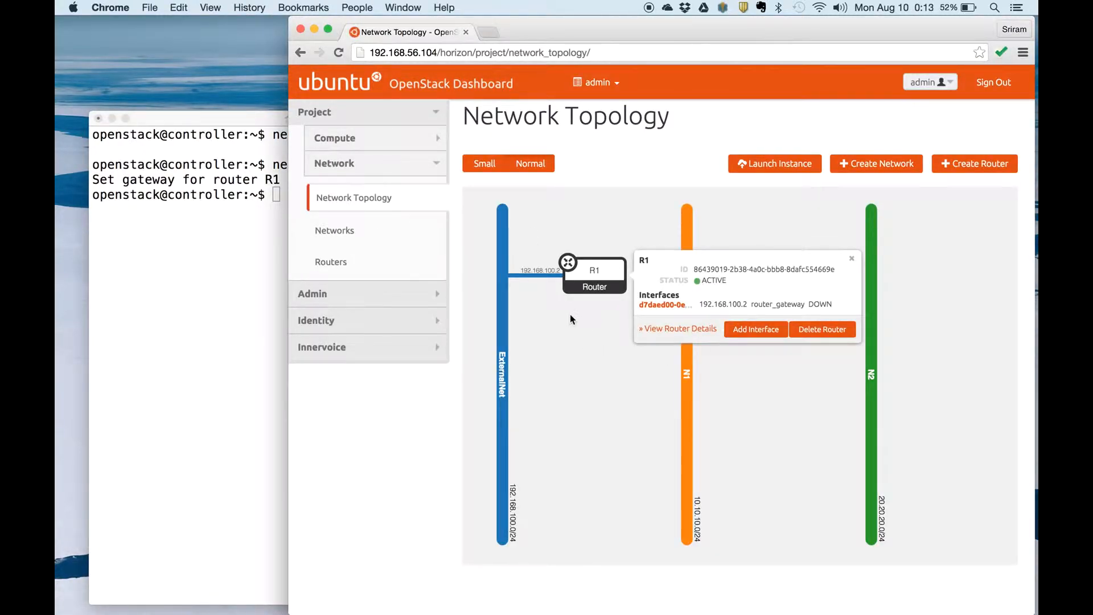
mouse_move(561, 293)
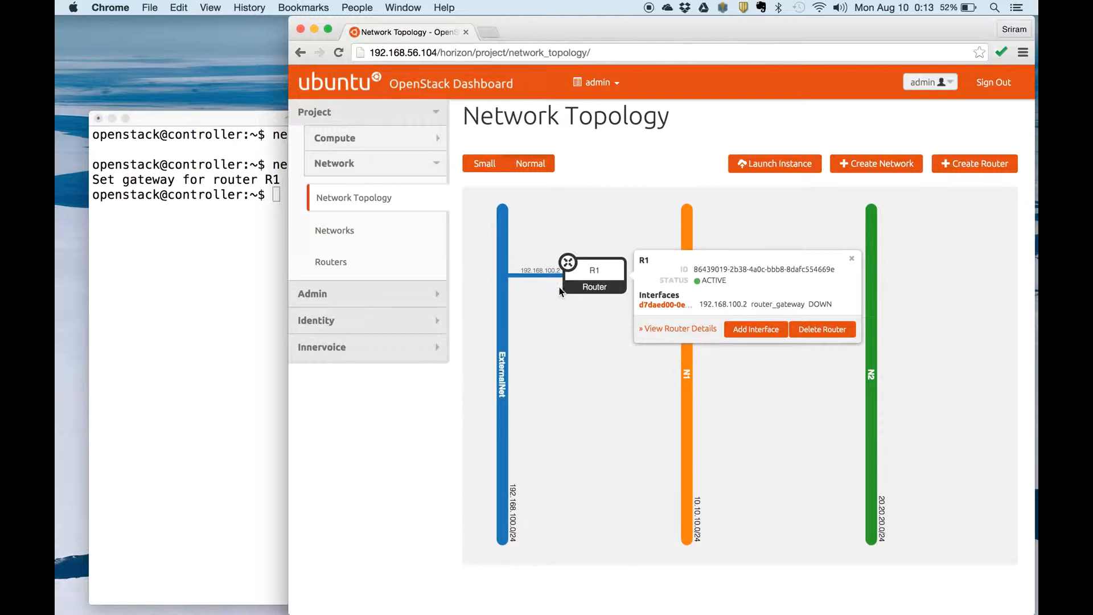
mouse_move(528, 319)
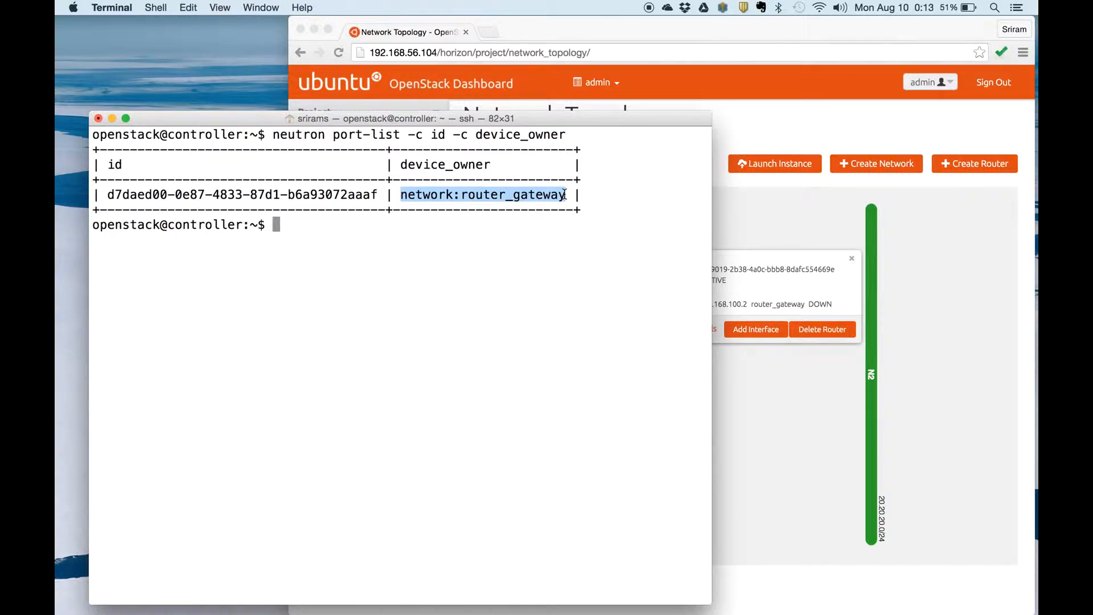
- Run add-router-interface.sh and add R1 interfaces on Subnet1 and Subnet2
text(bas)
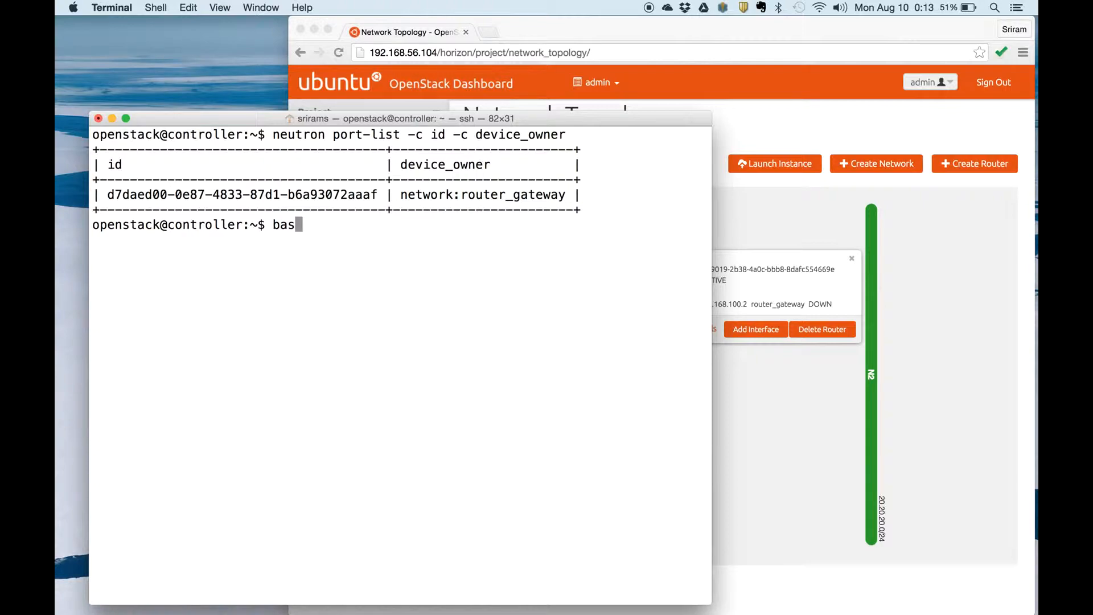
text(f)
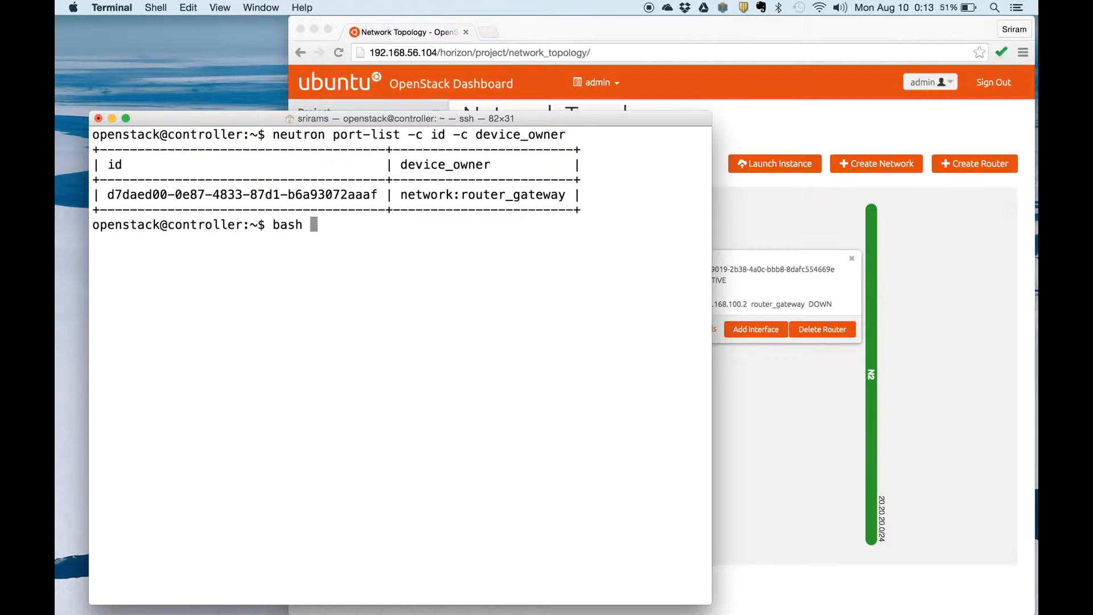
text(add-router-interface.sh)
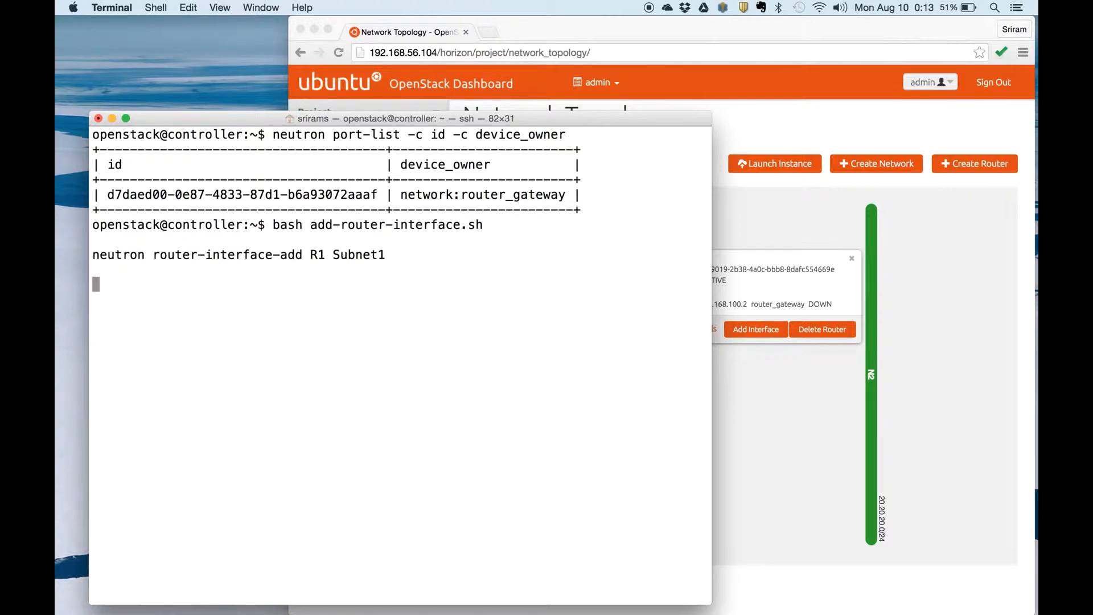
key(Return)
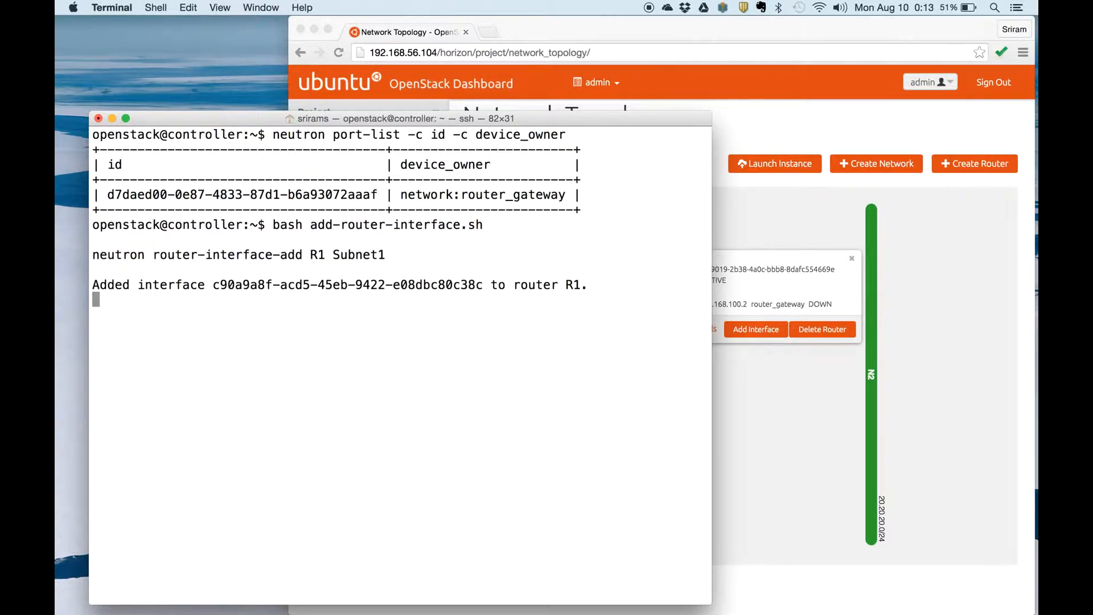
text(neutron router-interface-add R1 Subnet2)
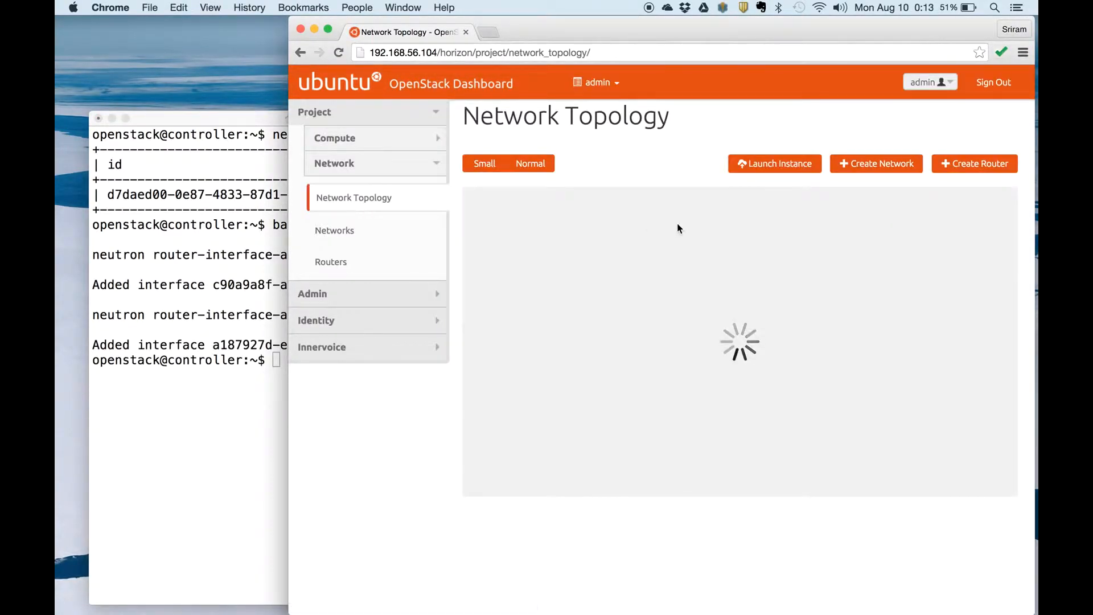
- View R1's interfaces on ExternalNet, N1 (10.10.10.1) and N2 (20.20.20.1)
click(593, 270)
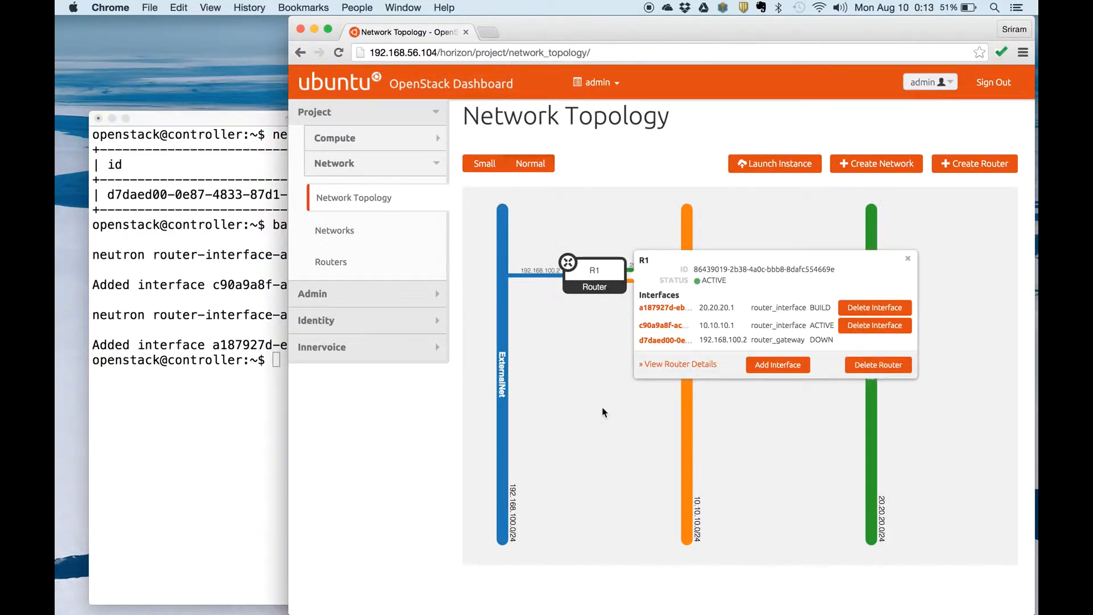
click(908, 259)
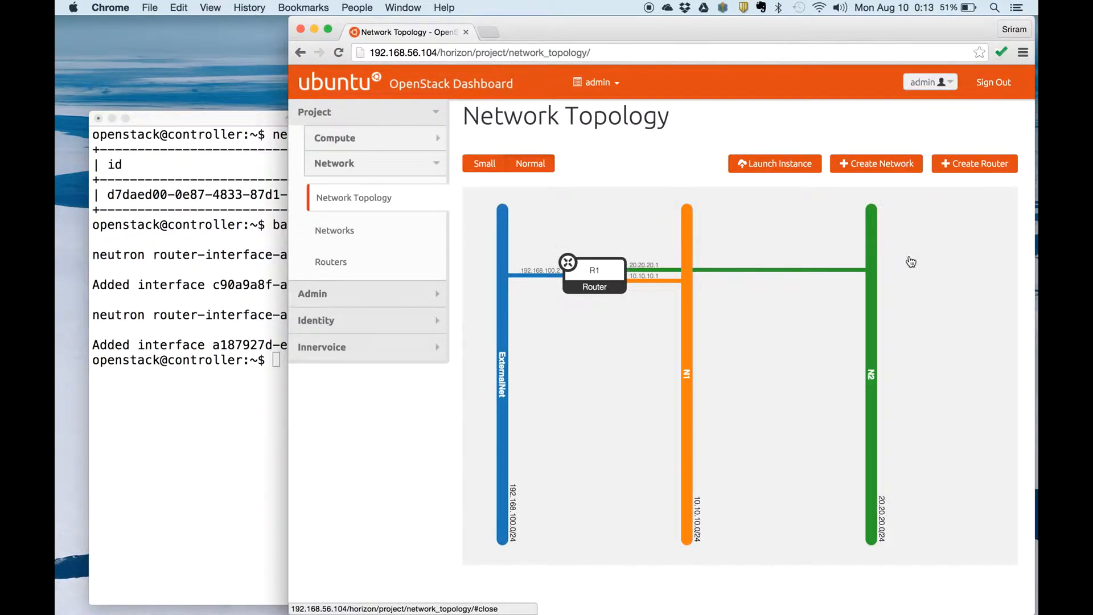
mouse_move(100, 537)
text(neutron port-list -c id -c device_owner)
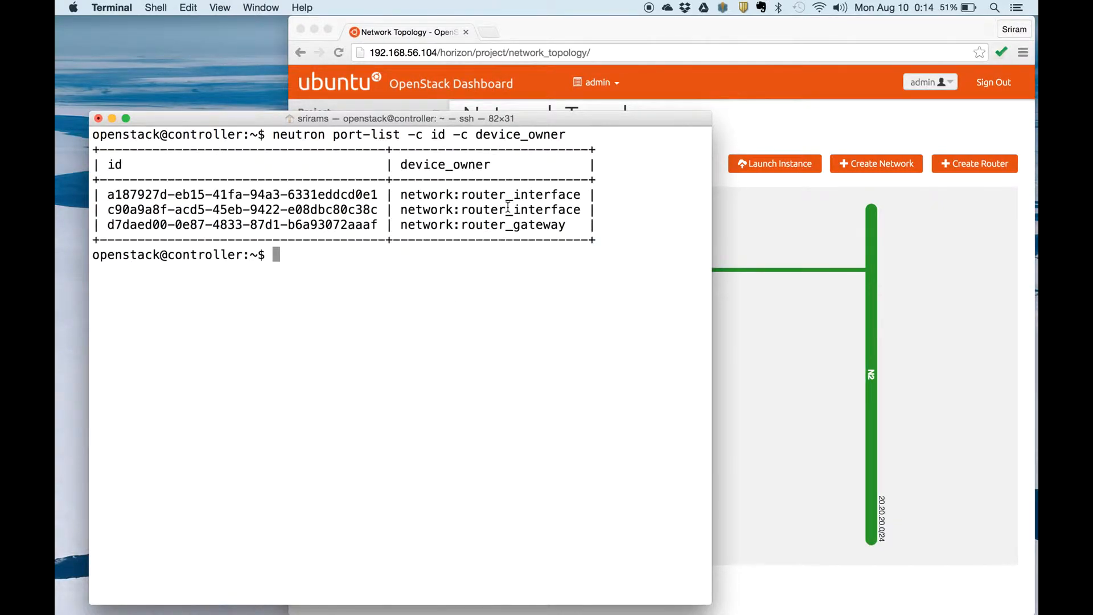
- Highlight a router_interface entry among the three listed ports
double_click(490, 194)
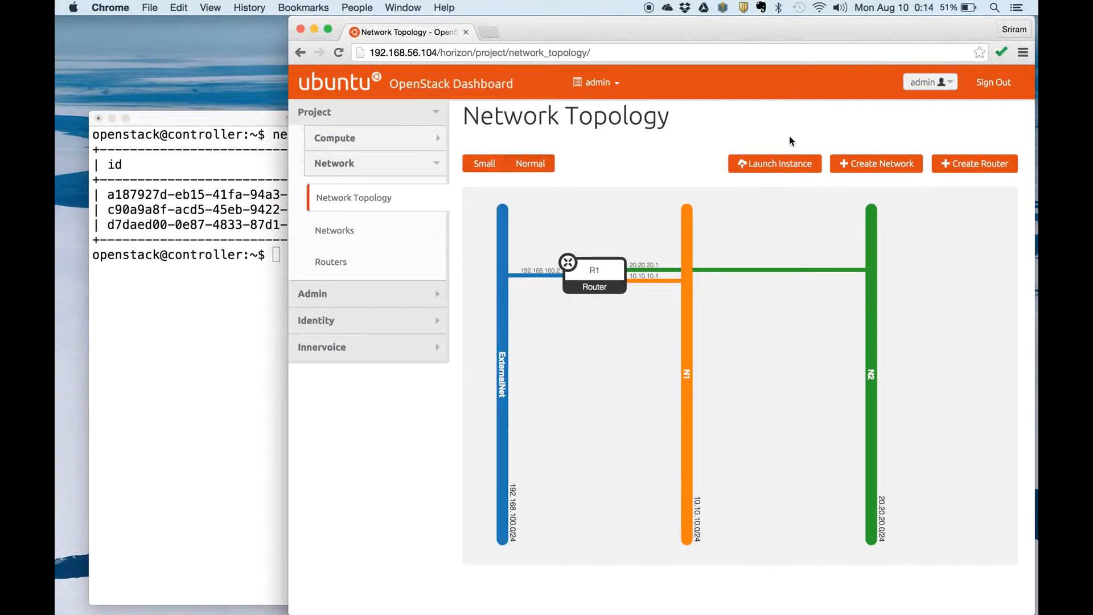
- Start a new instance named VM1, booting from an image
click(775, 163)
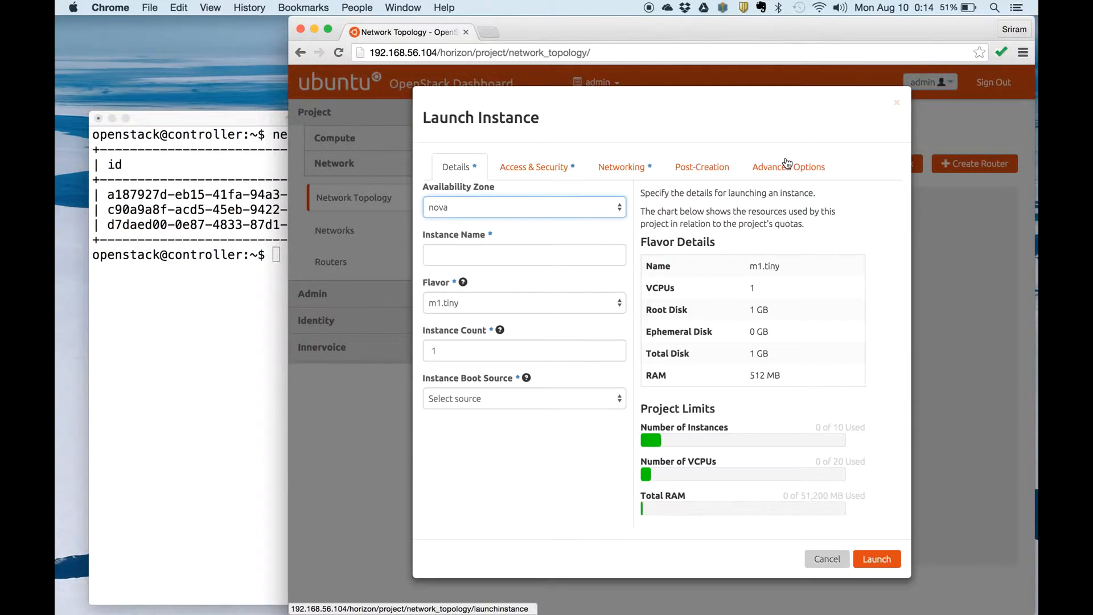
click(524, 254)
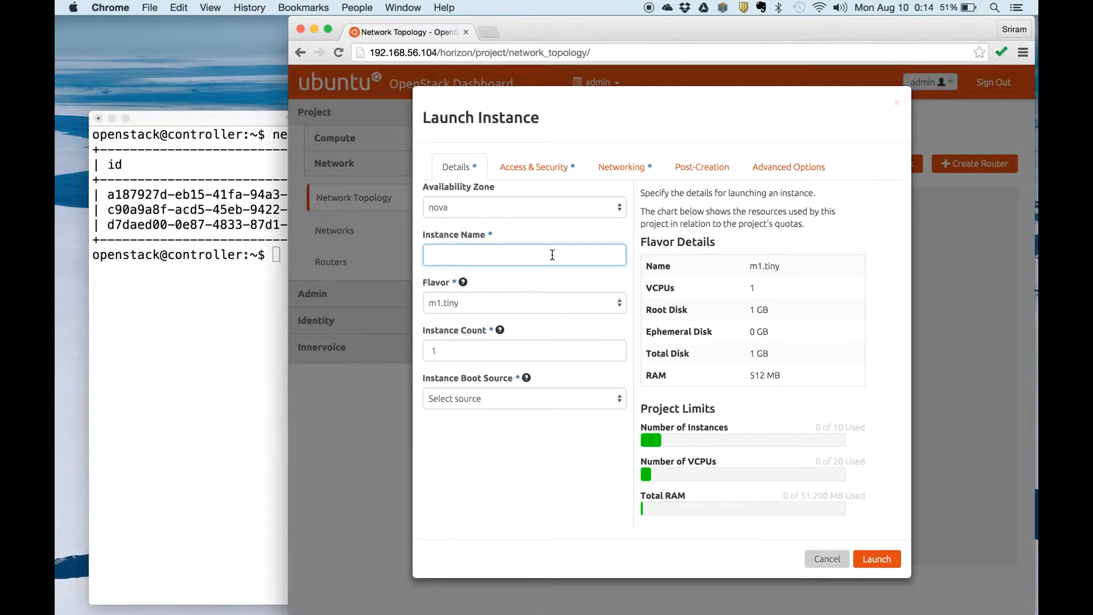
text(v)
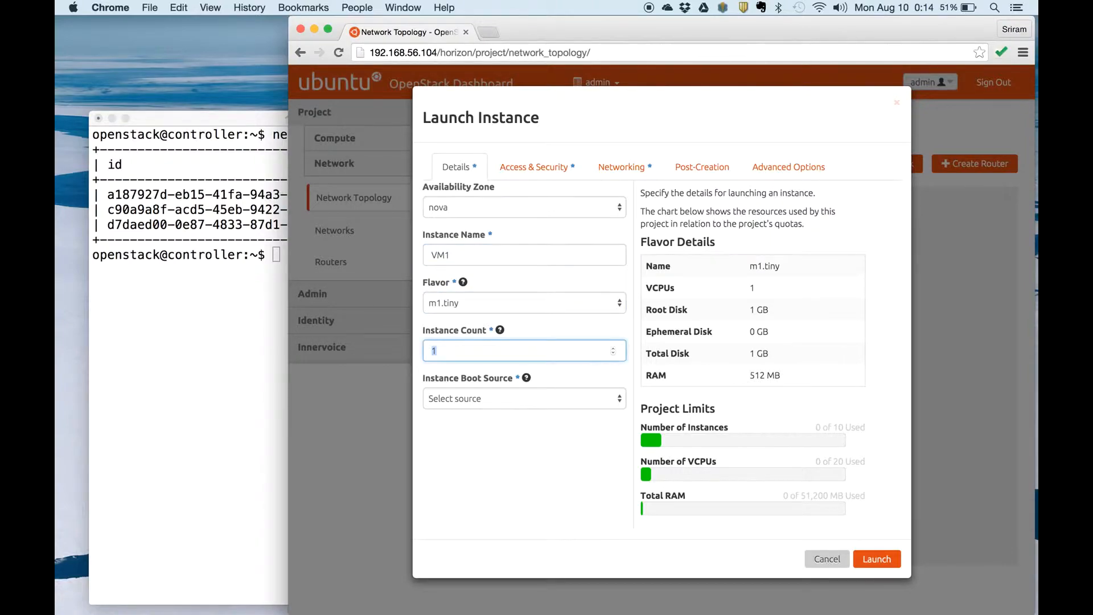
click(524, 399)
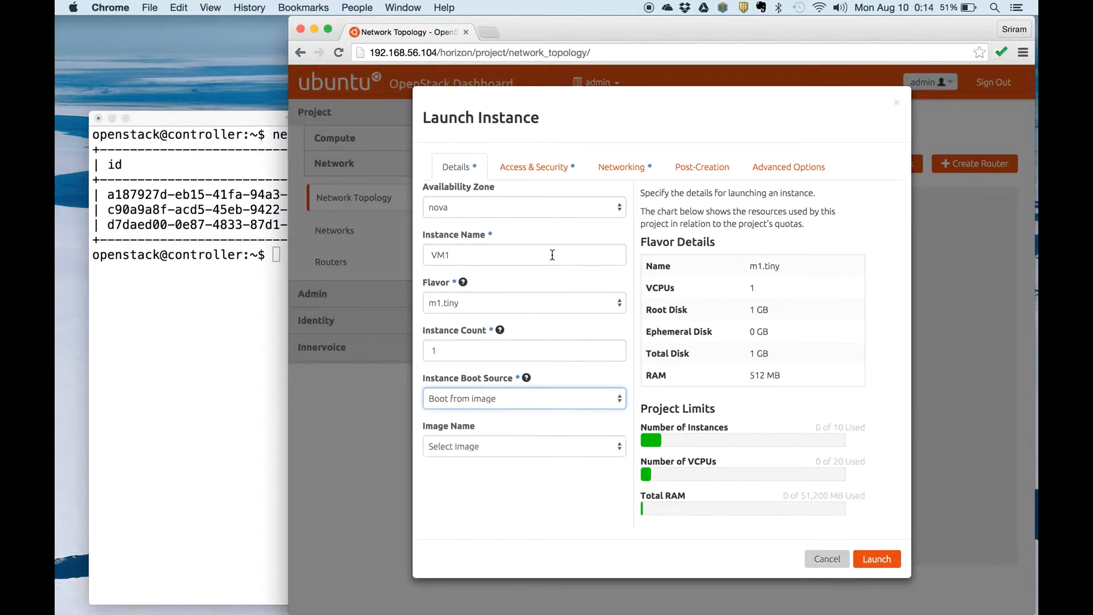
click(523, 446)
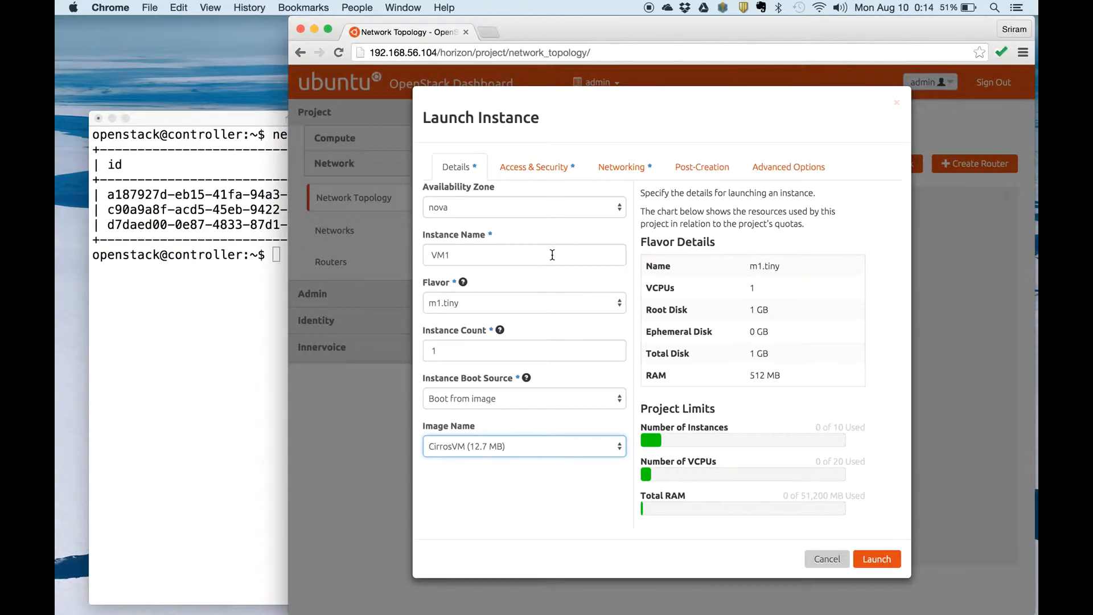
- Attach network N1 to the instance and launch it
click(622, 166)
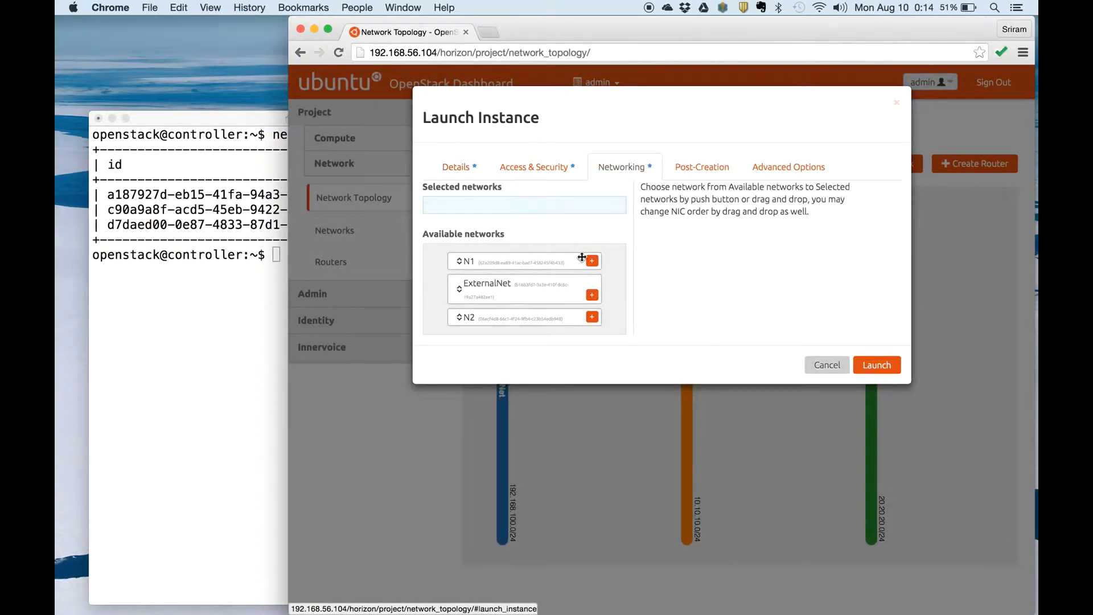
click(593, 261)
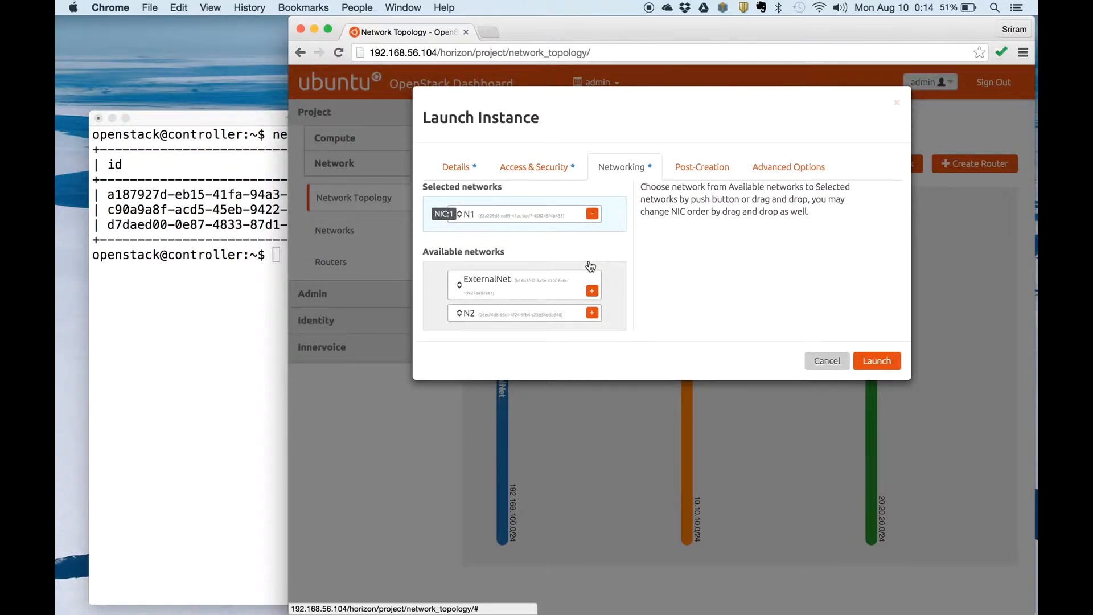
mouse_move(622, 265)
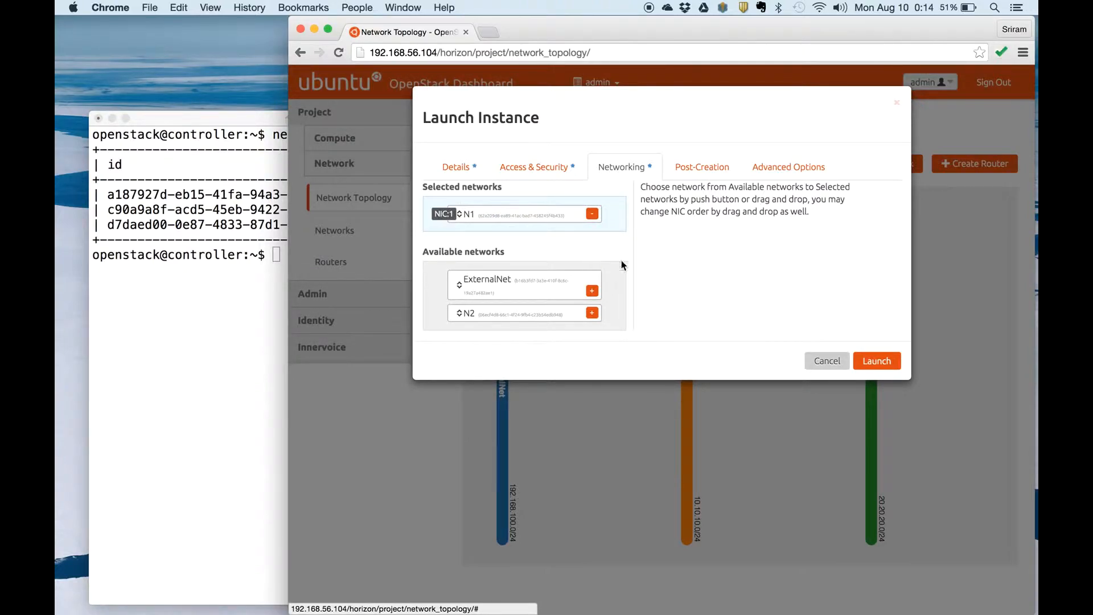
click(876, 361)
text(neutron port-list -c id -c device_owner)
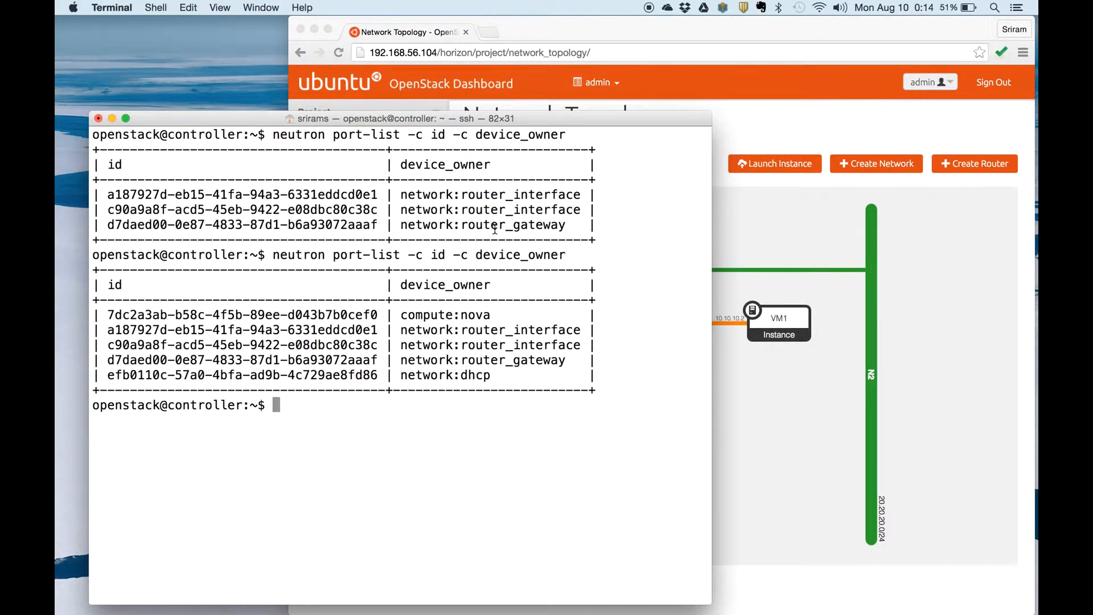
- Highlight the network:dhcp port owner, then view VM1's details in the topology
double_click(445, 315)
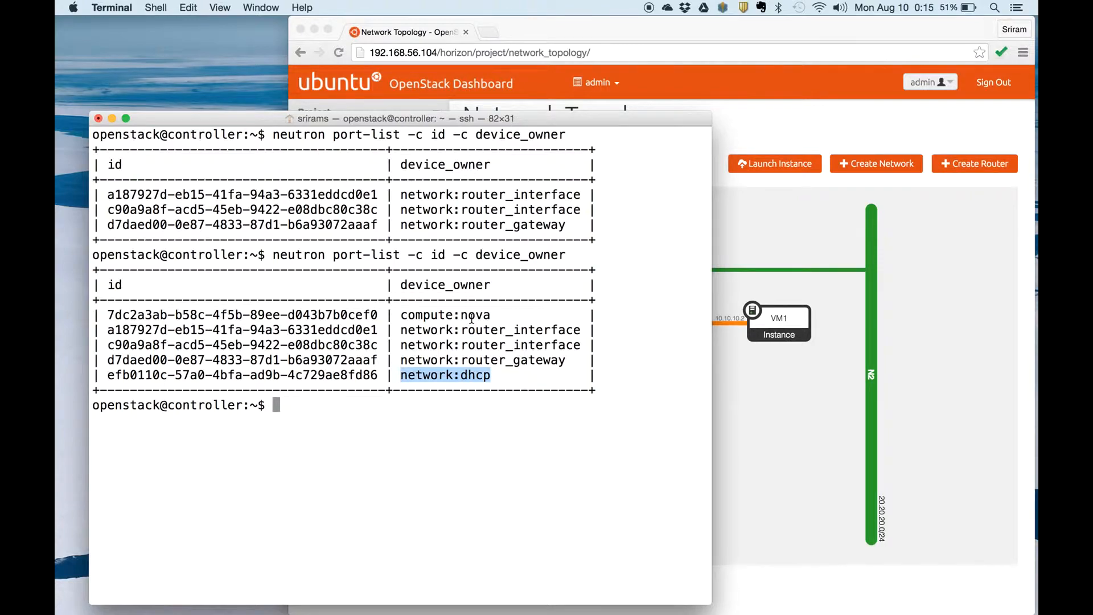
double_click(445, 314)
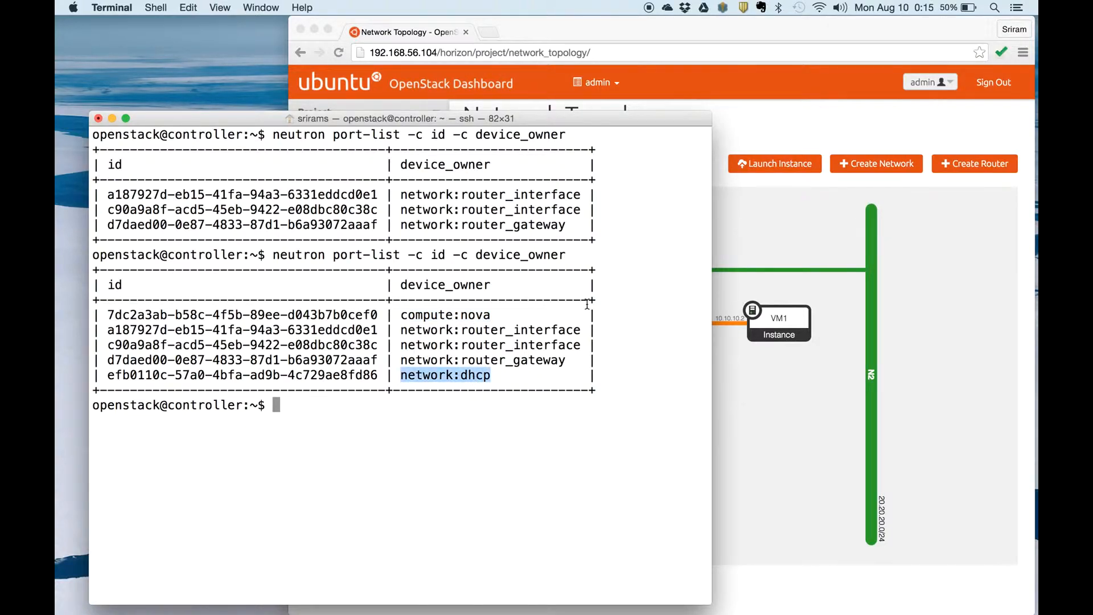
mouse_move(605, 290)
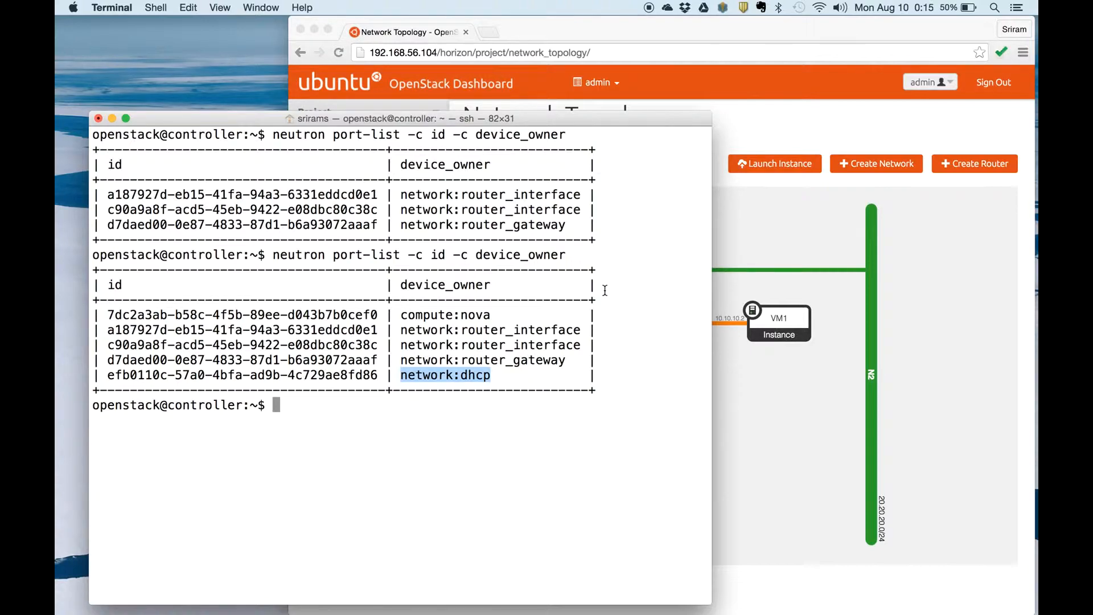
mouse_move(483, 372)
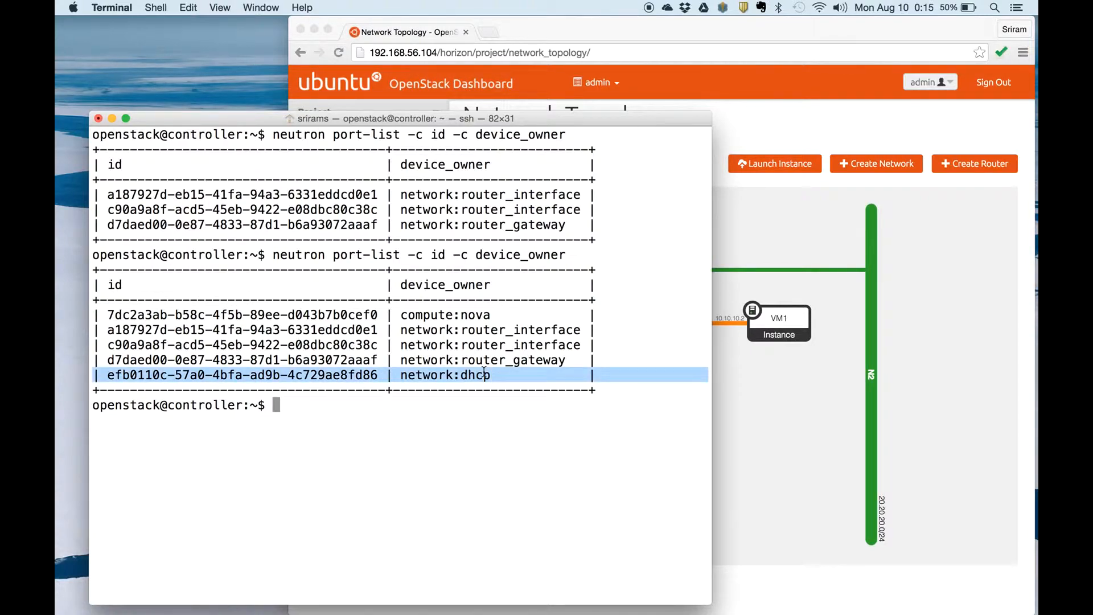
mouse_move(772, 346)
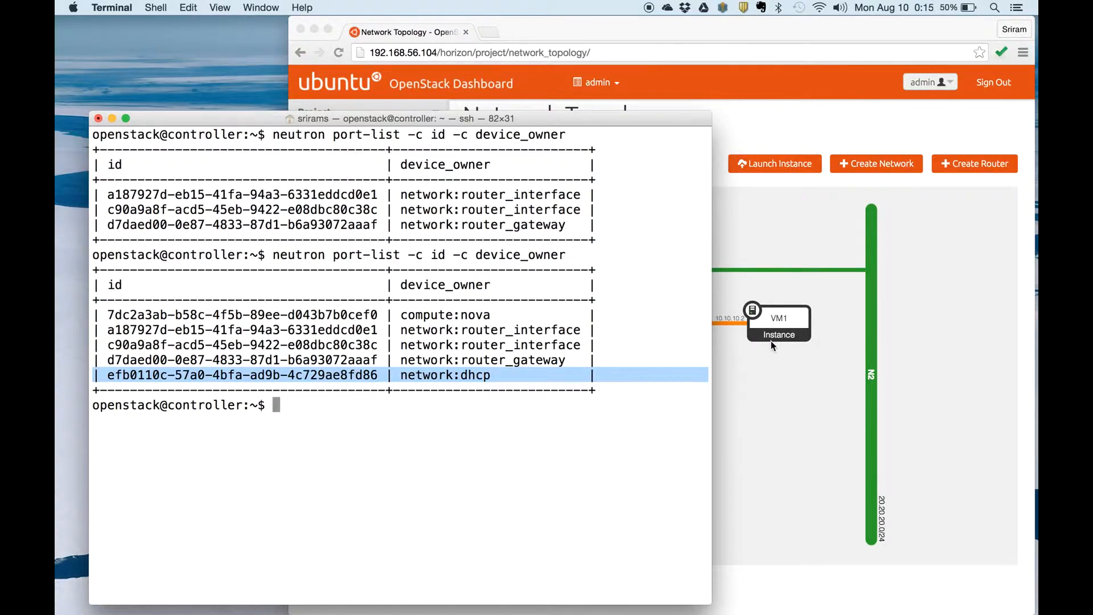
mouse_move(784, 231)
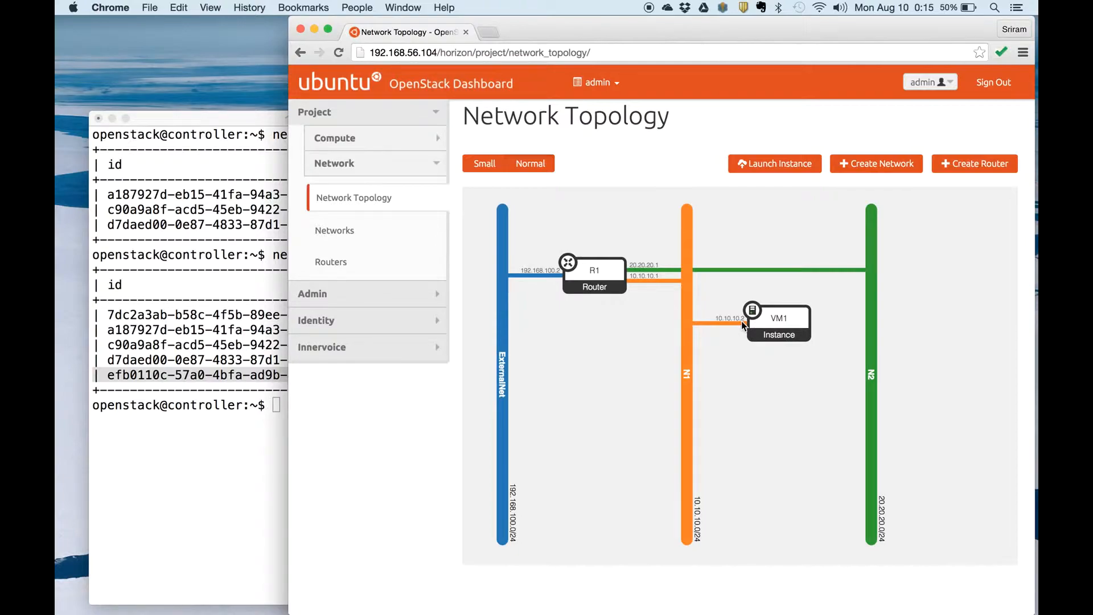
click(779, 318)
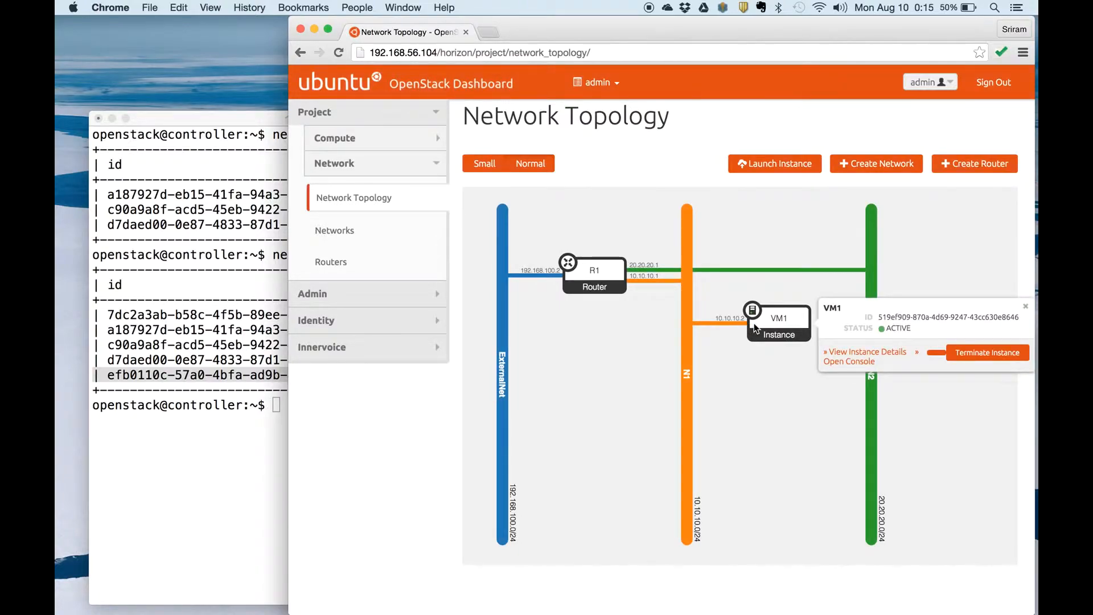
mouse_move(283, 480)
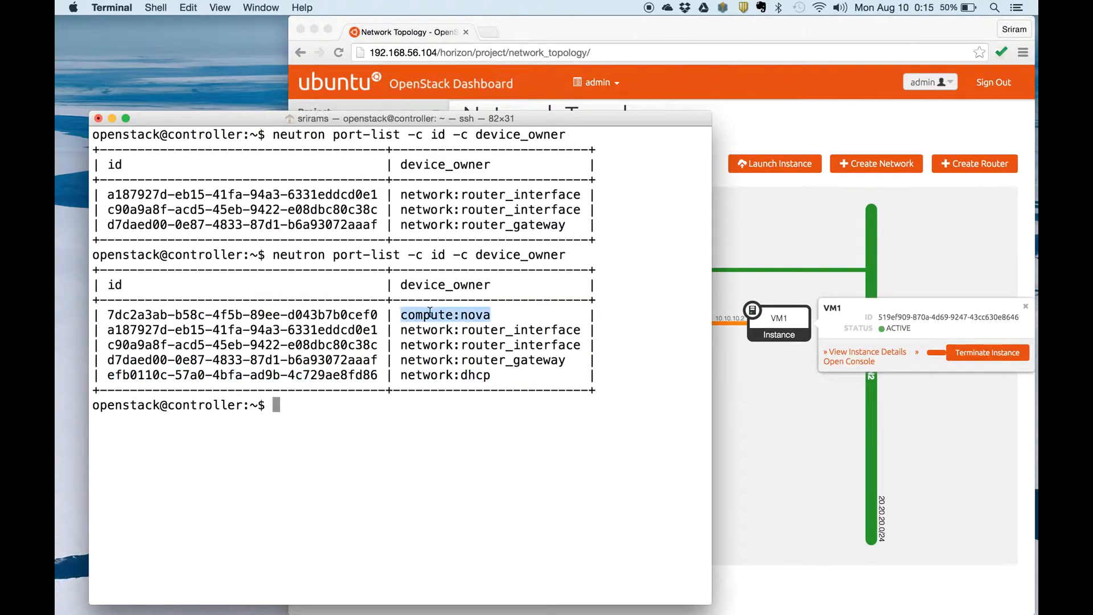
- List ports with id, device_owner and fixed_ips columns
text(neutron port-list -c id -c device_owner)
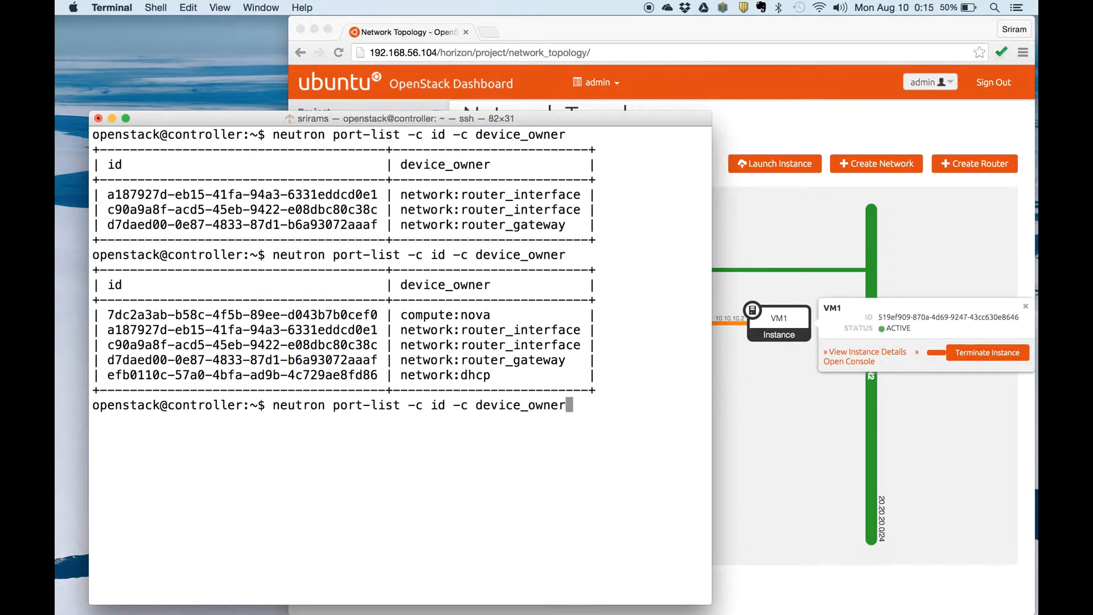
text(-)
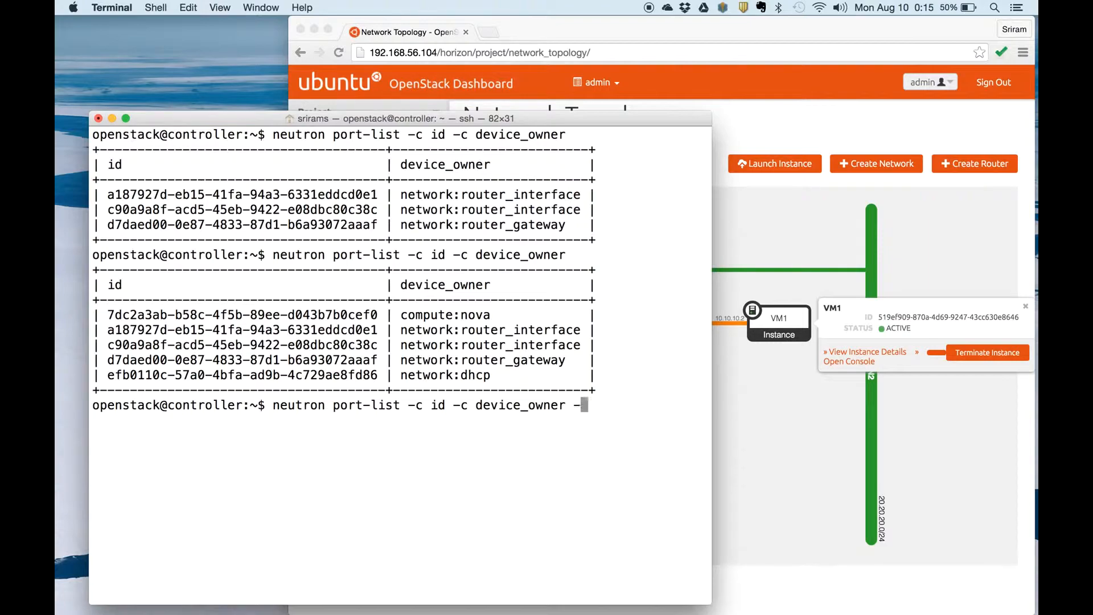
text(c)
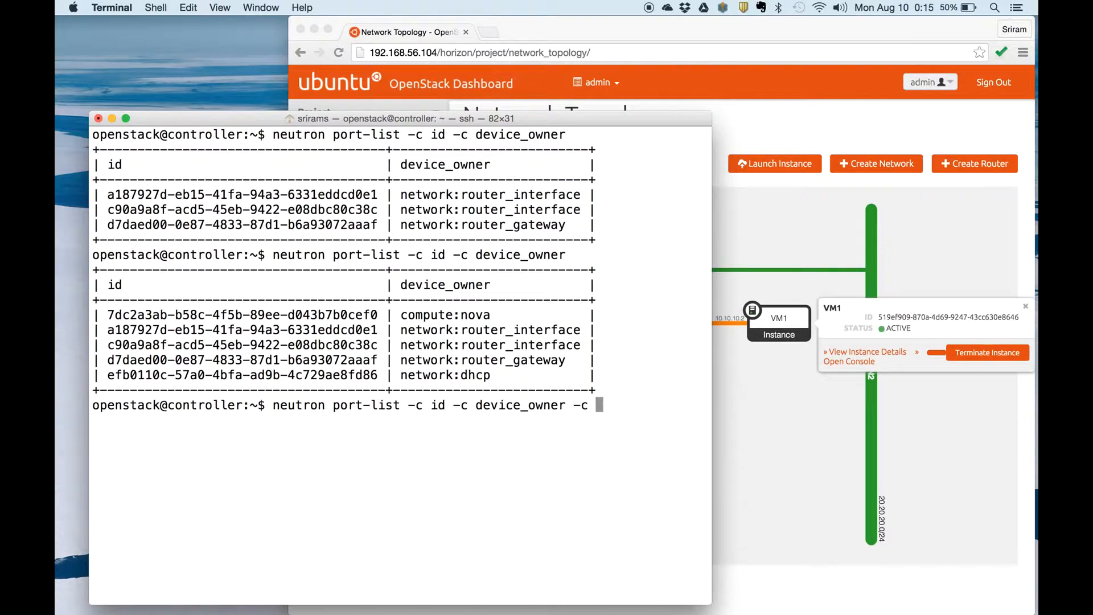
text(fice)
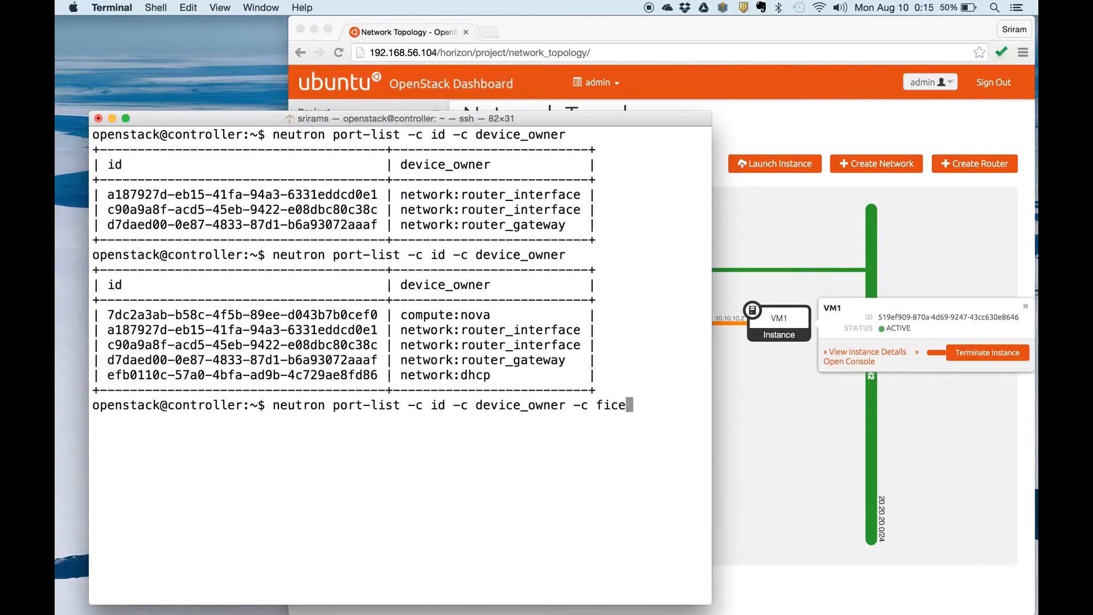
text(ixed_ips)
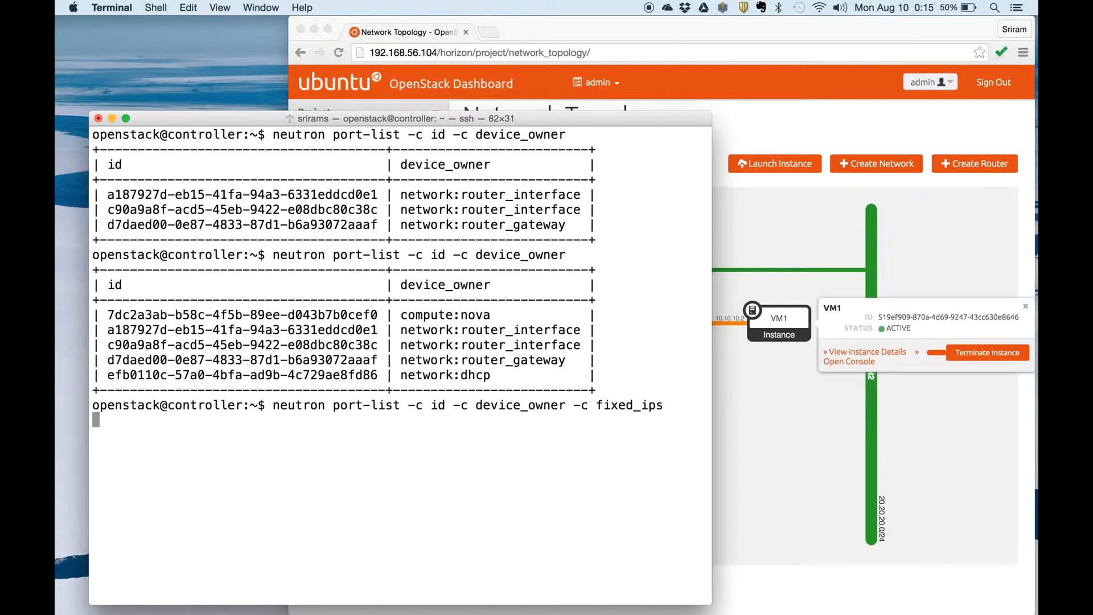
key(Return)
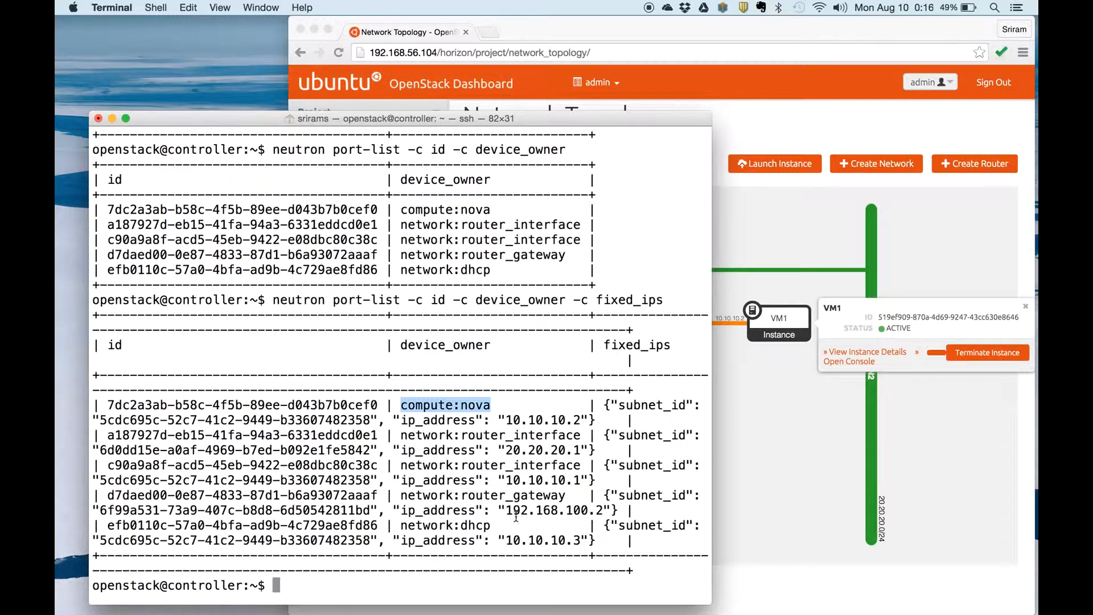
mouse_move(526, 477)
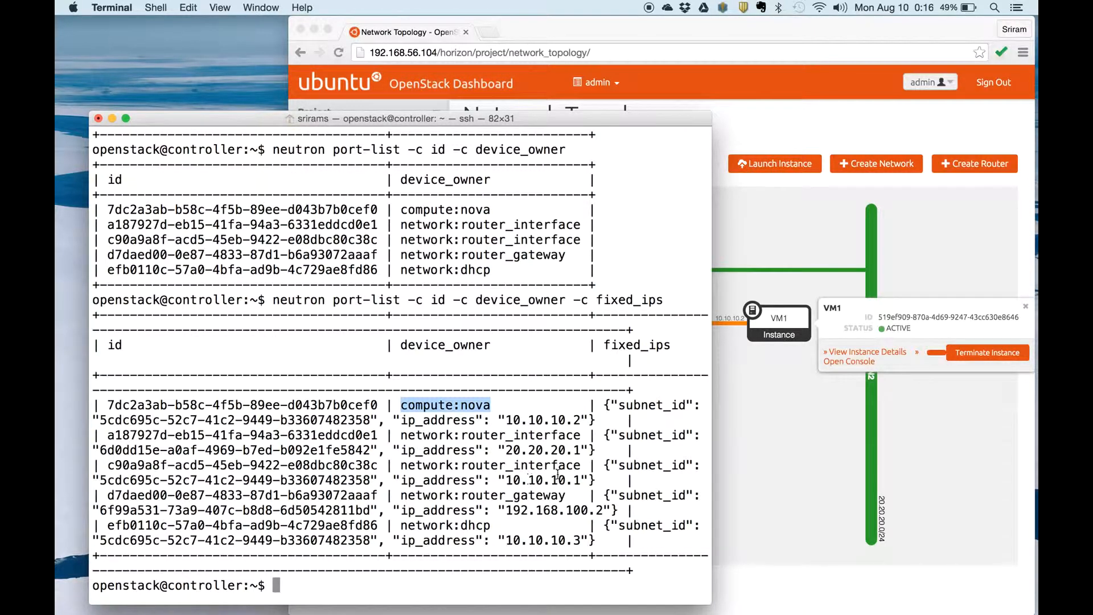
mouse_move(572, 481)
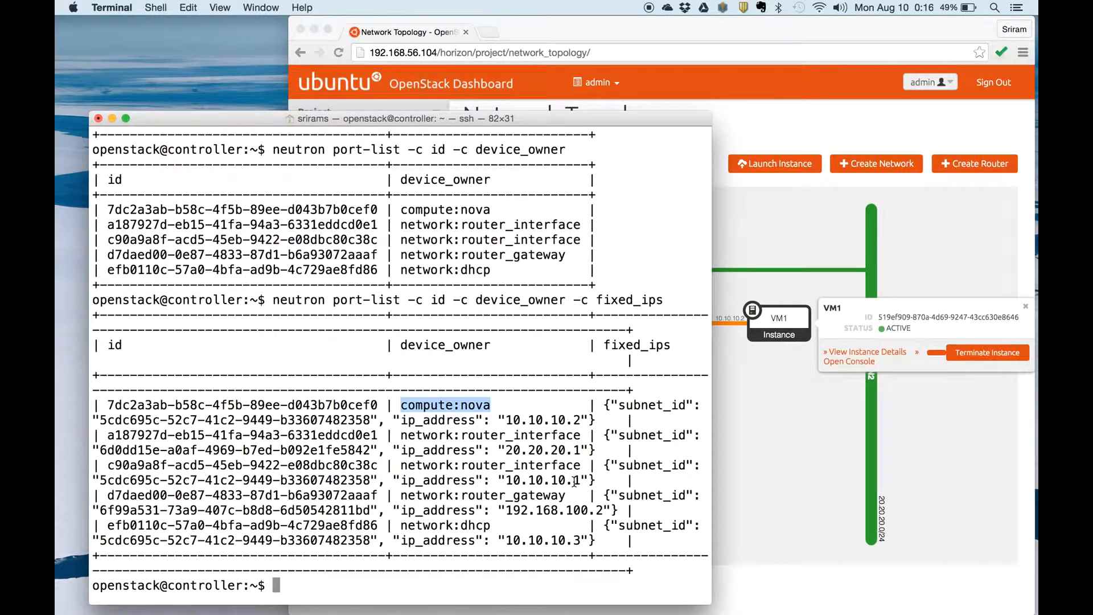
mouse_move(573, 459)
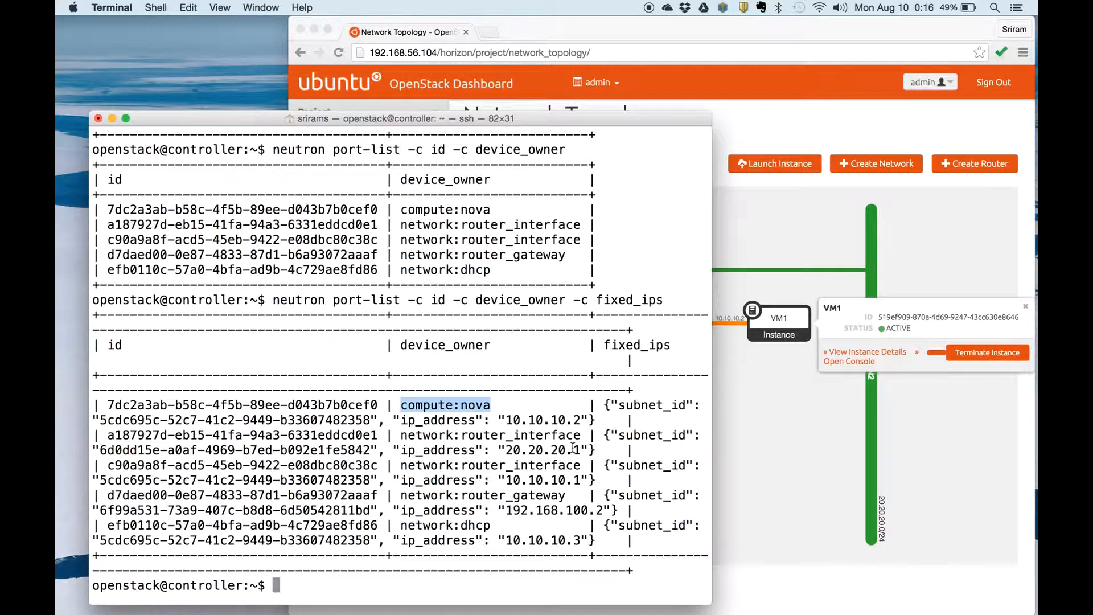
mouse_move(528, 537)
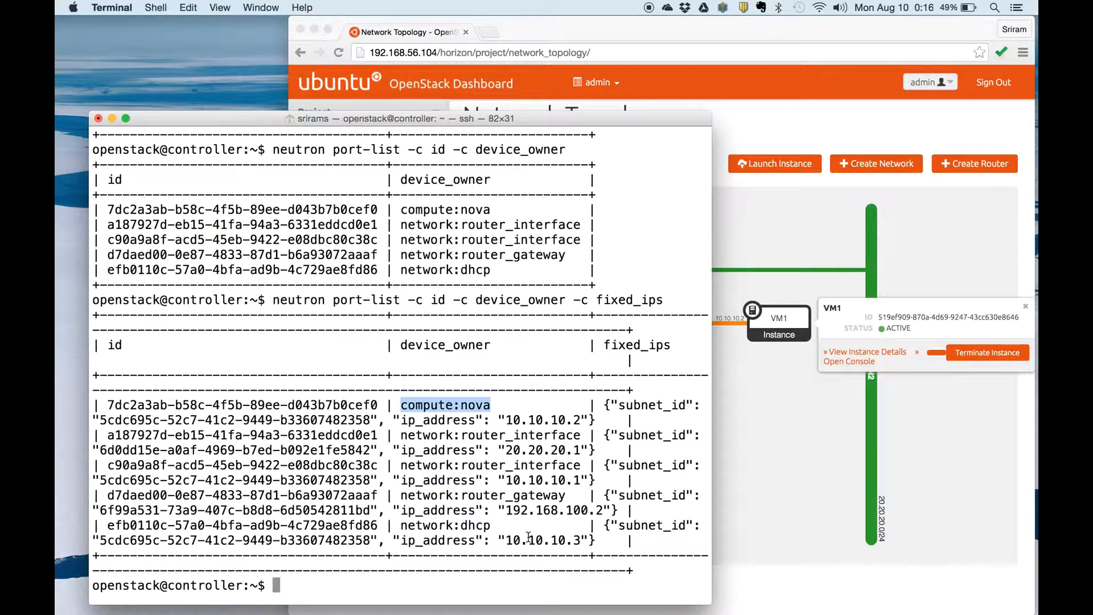